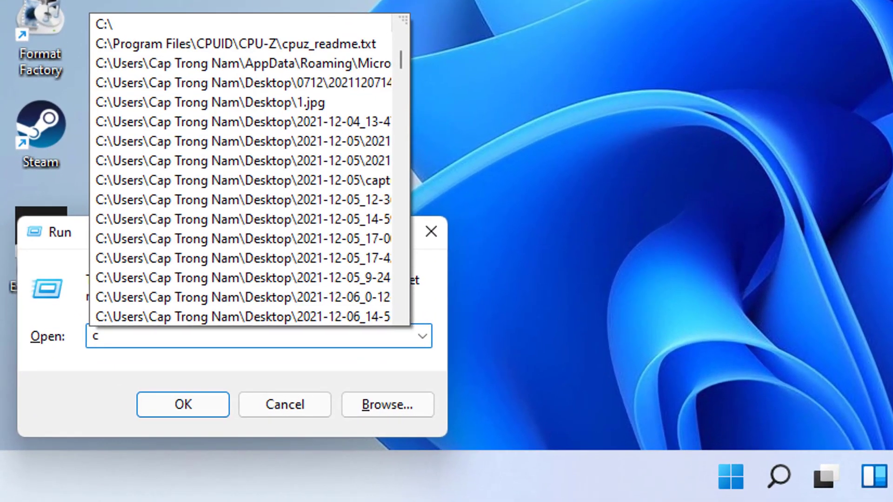
Step: Launch Control Panel from the Run box by entering 'control panel'
type("ontrol panel")
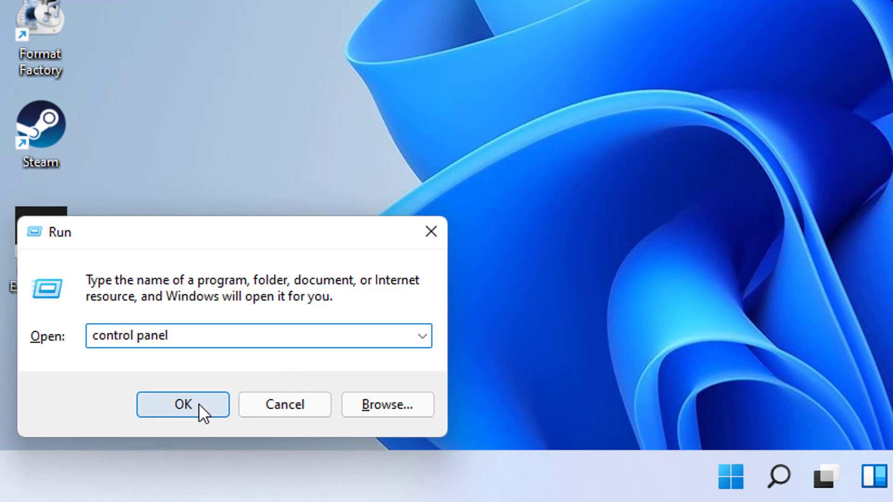
left_click(182, 405)
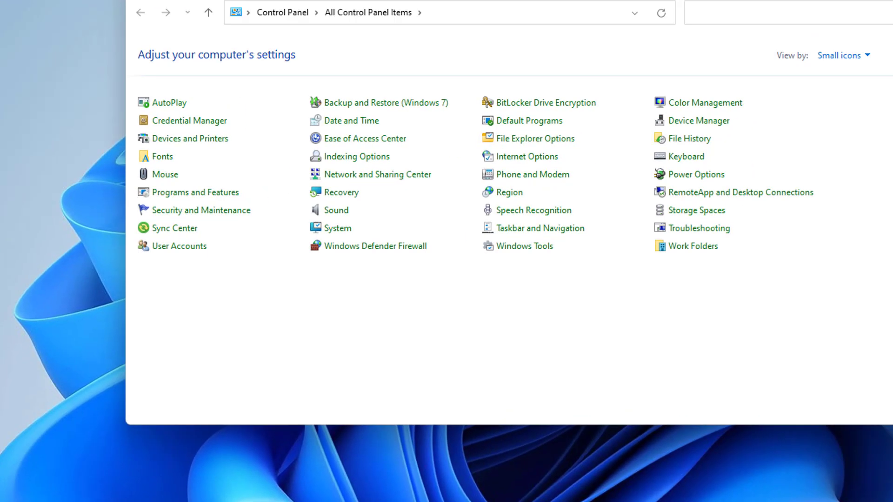
Step: Set Control Panel's View by to Small icons for a compact settings list
left_click(750, 103)
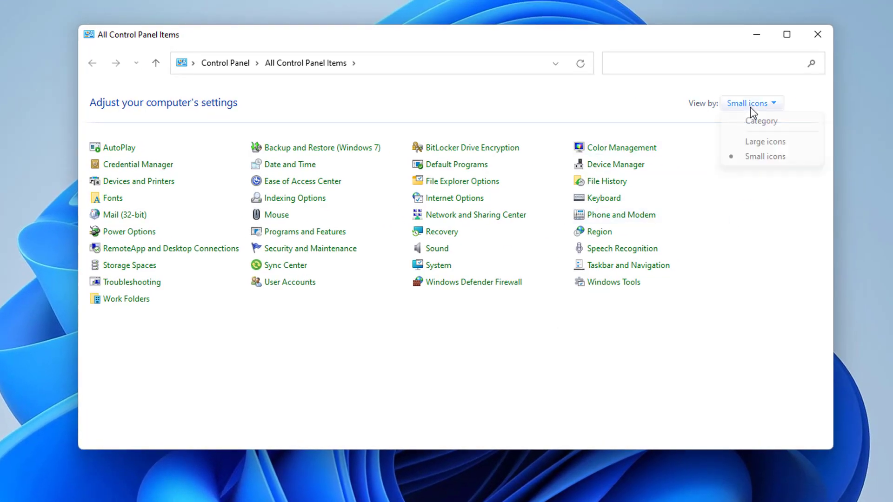
mouse_move(764, 141)
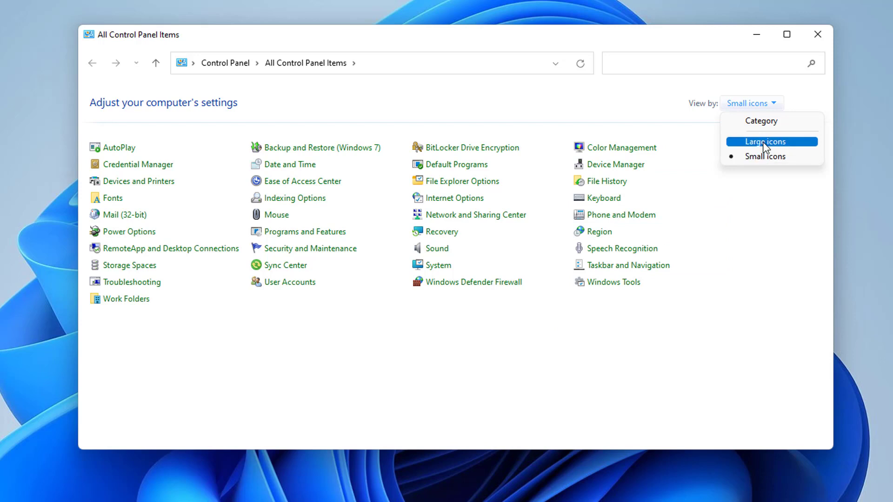
mouse_move(764, 157)
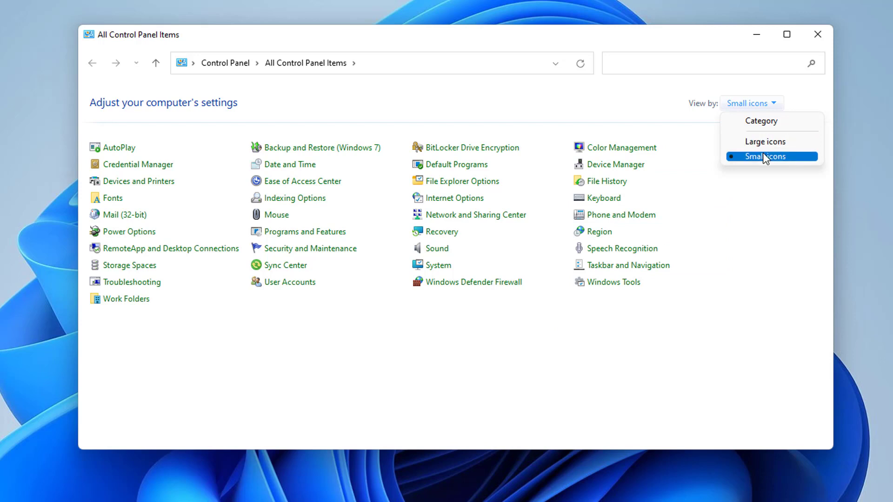
left_click(766, 156)
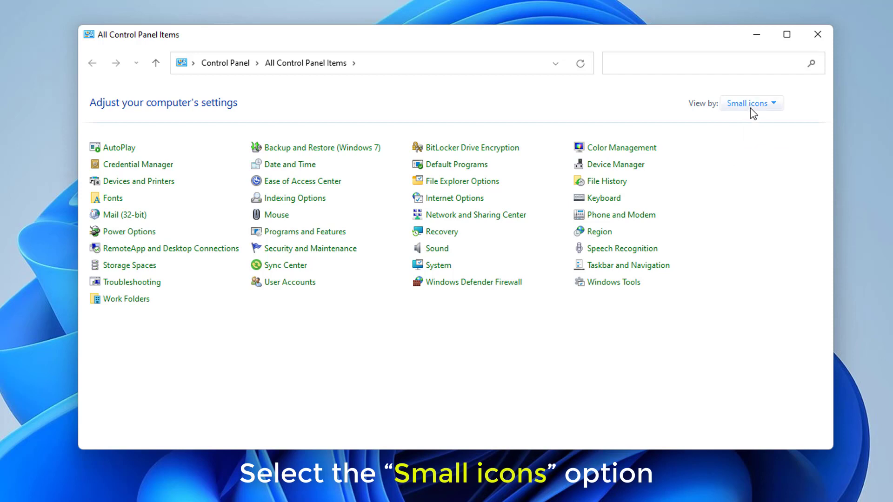
mouse_move(124, 215)
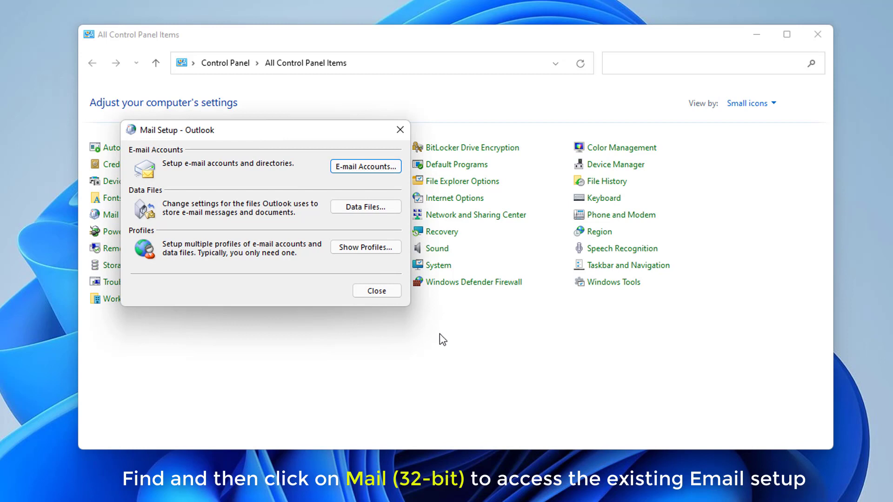
Step: Delete the existing Outlook mail profile from Show Profiles and close the Mail dialogs
left_click(365, 246)
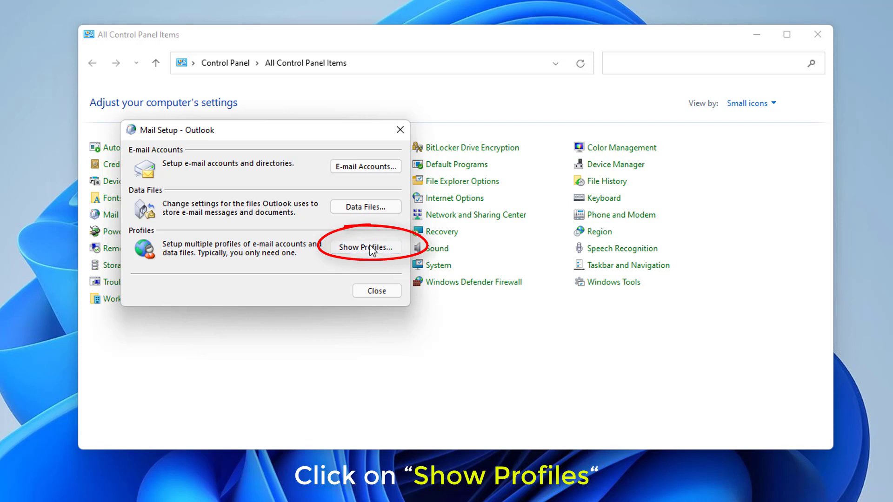
left_click(365, 247)
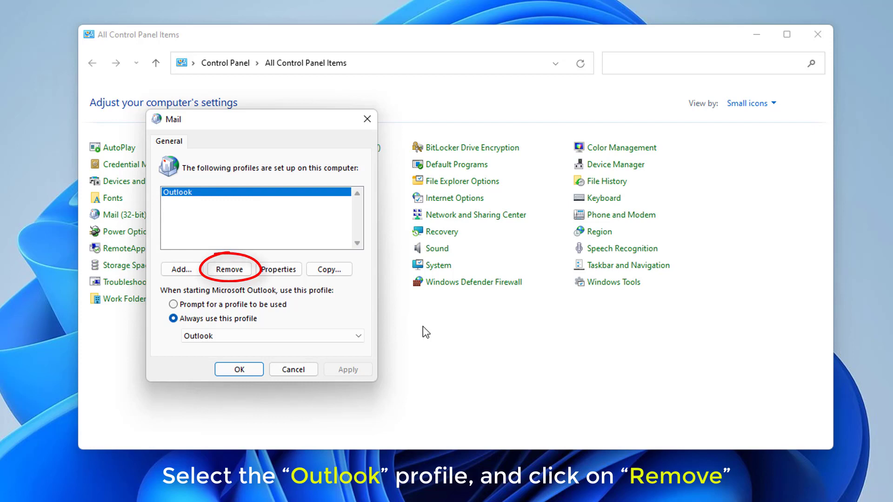
left_click(228, 269)
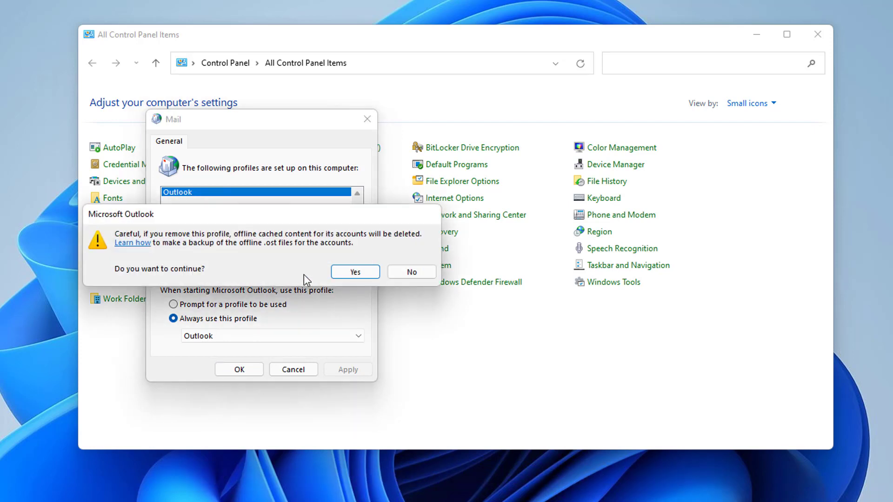
left_click(354, 271)
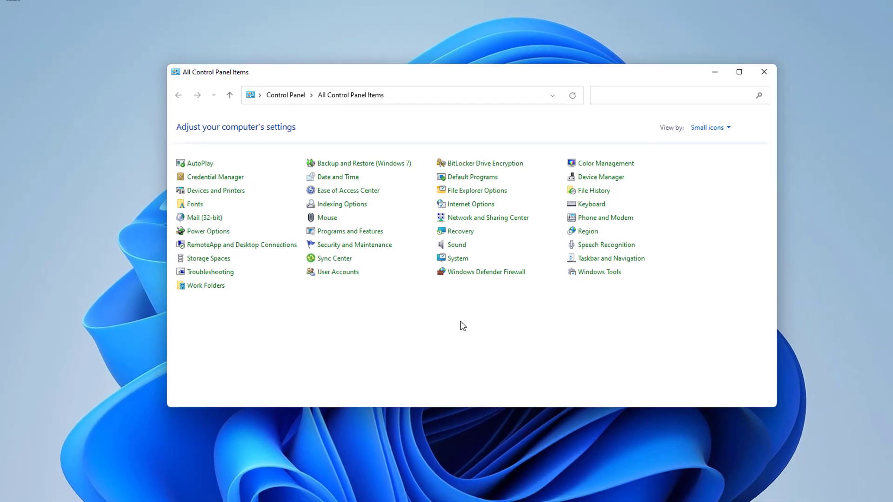
left_click(763, 72)
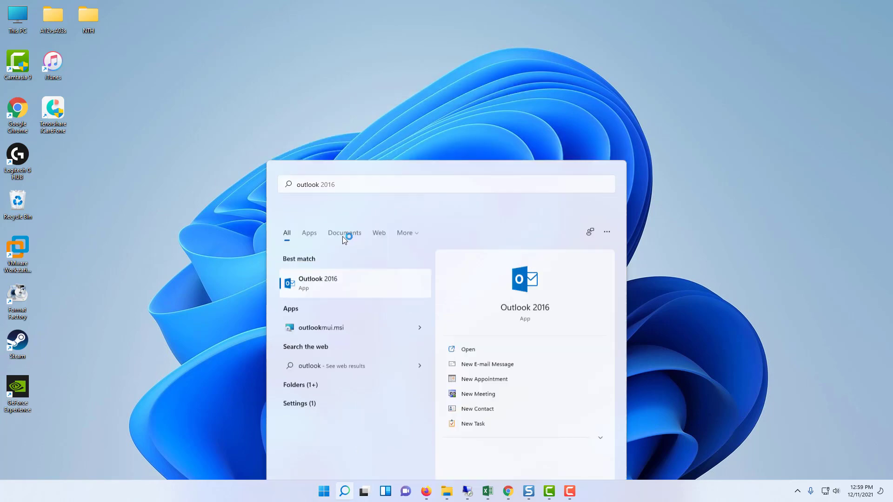
left_click(317, 282)
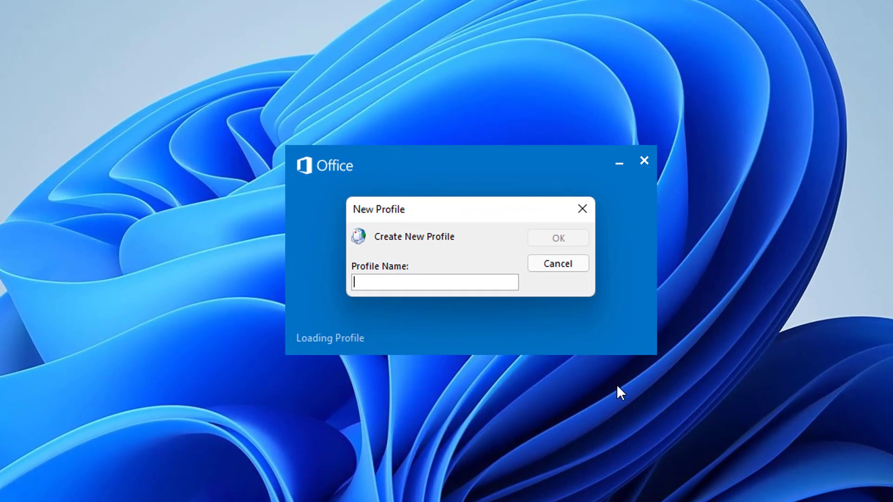
mouse_move(402, 290)
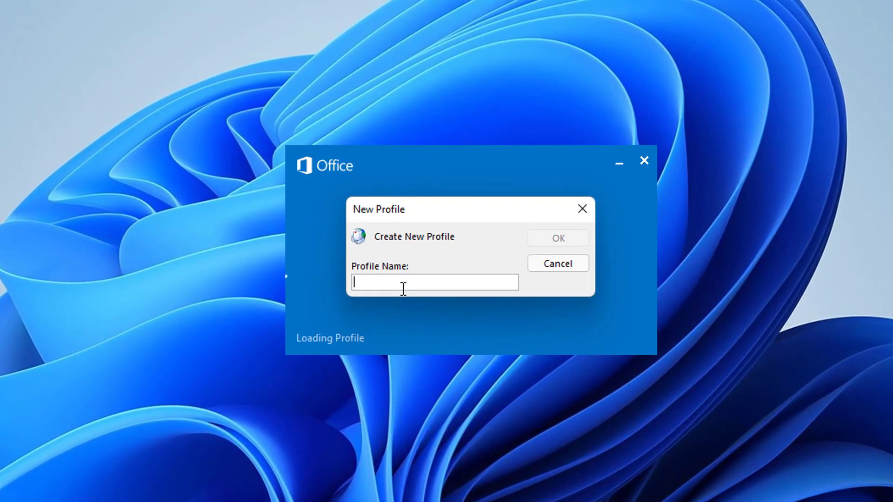
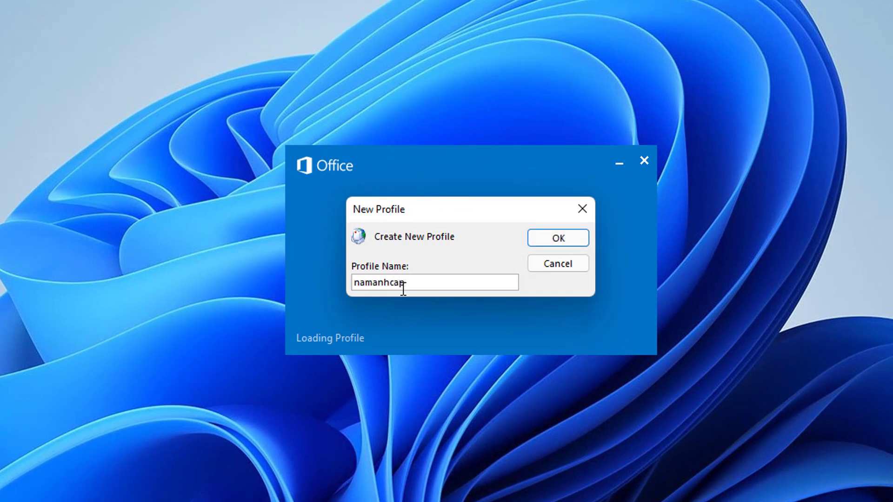
left_click(557, 237)
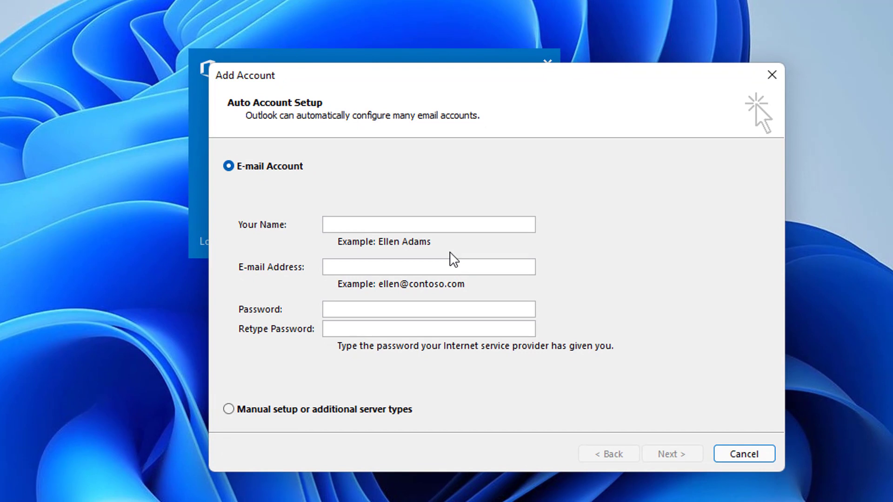
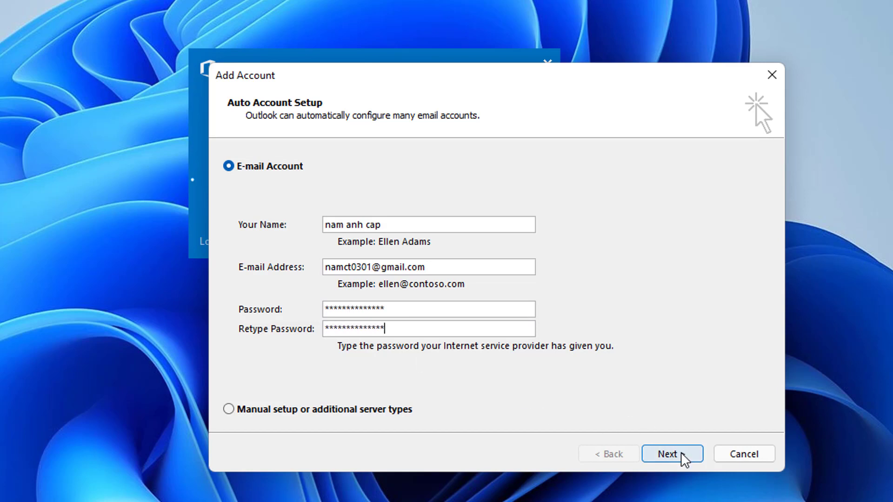
left_click(672, 453)
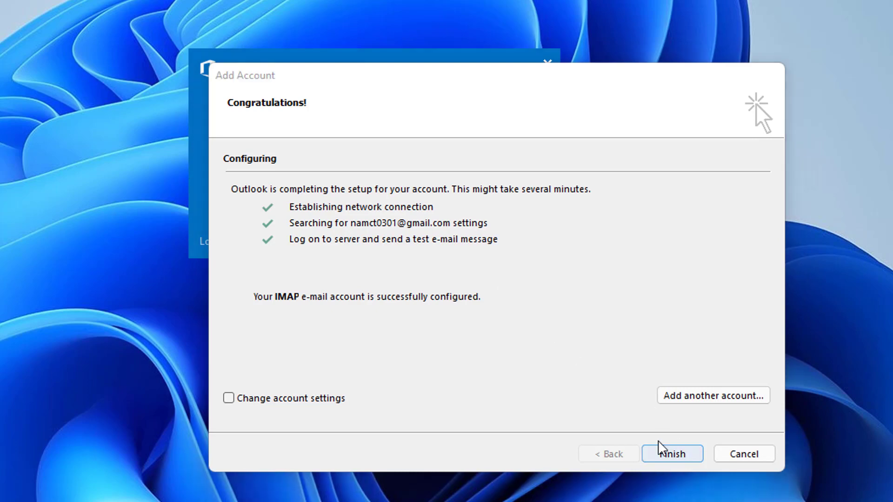
Step: Finish the account wizard so Outlook begins loading the new IMAP profile
left_click(672, 454)
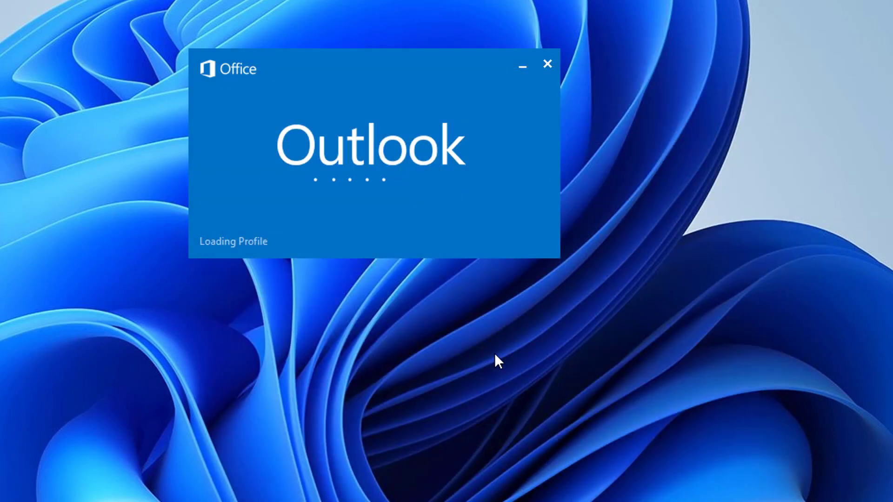